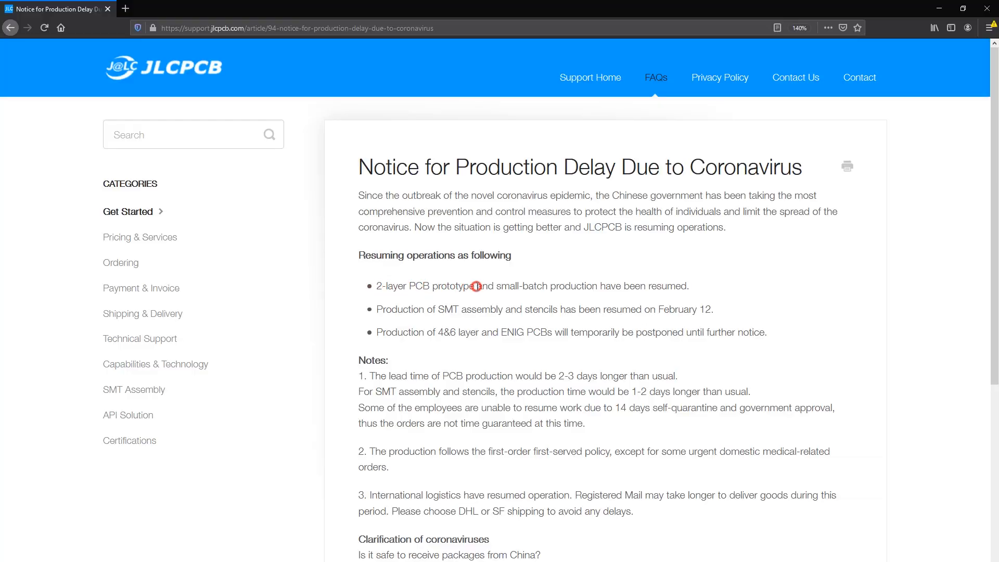
Highlight '2-layer PCB', 'SMT assembly' and a word in the SMT stencils bullet
{"action": "double_click", "coordinate": [403, 286]}
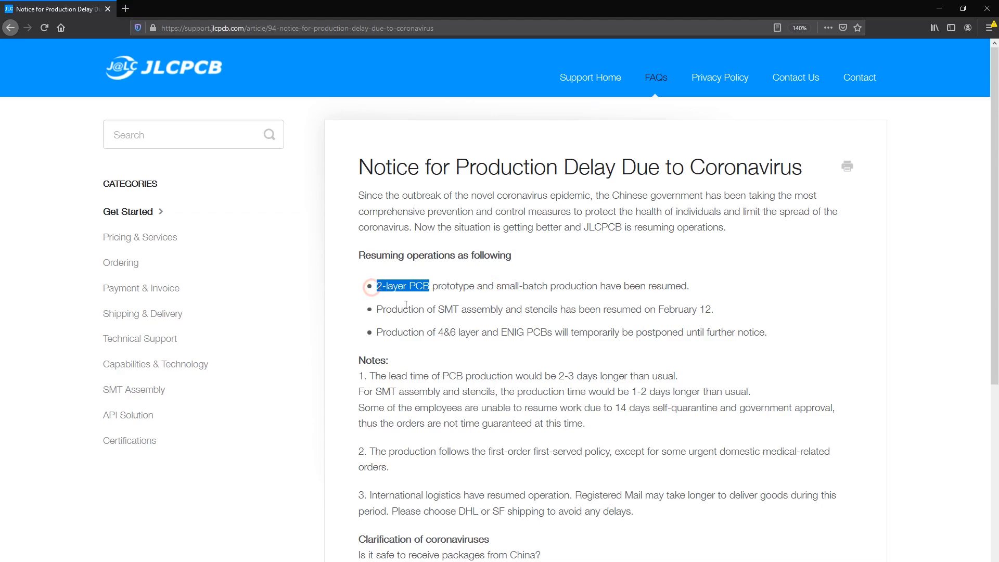
{"action": "double_click", "coordinate": [470, 309]}
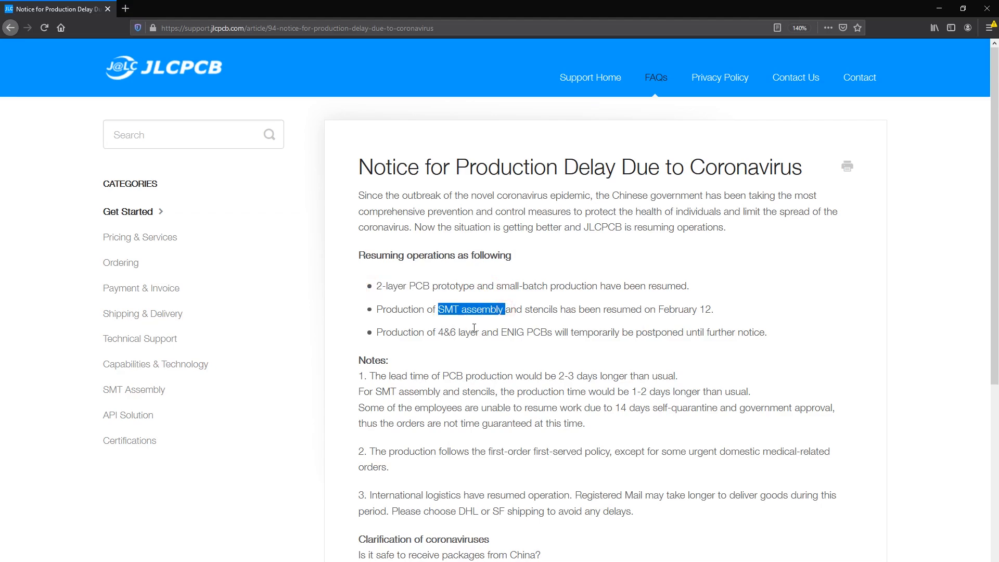
{"action": "mouse_move", "coordinate": [537, 309]}
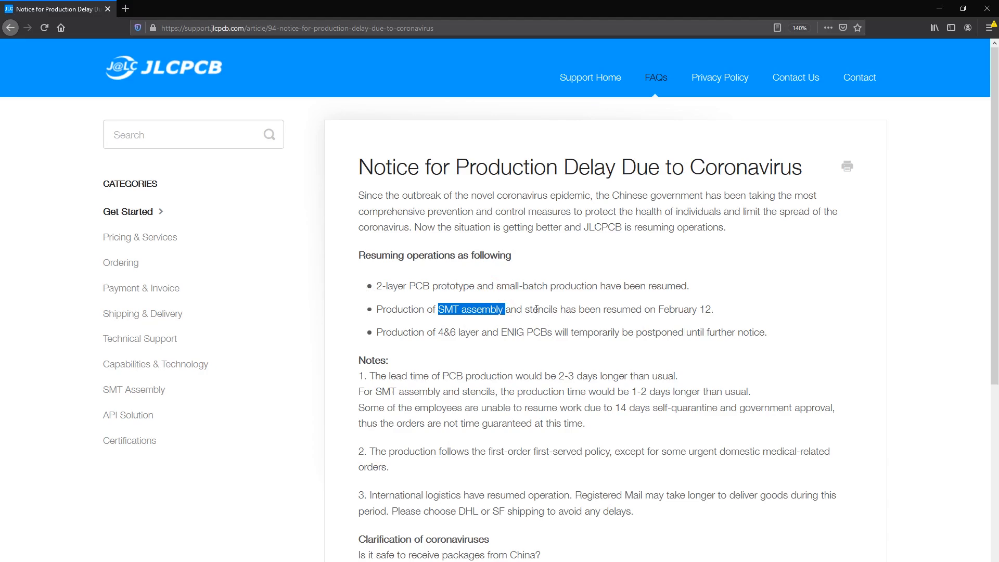
{"action": "double_click", "coordinate": [540, 309]}
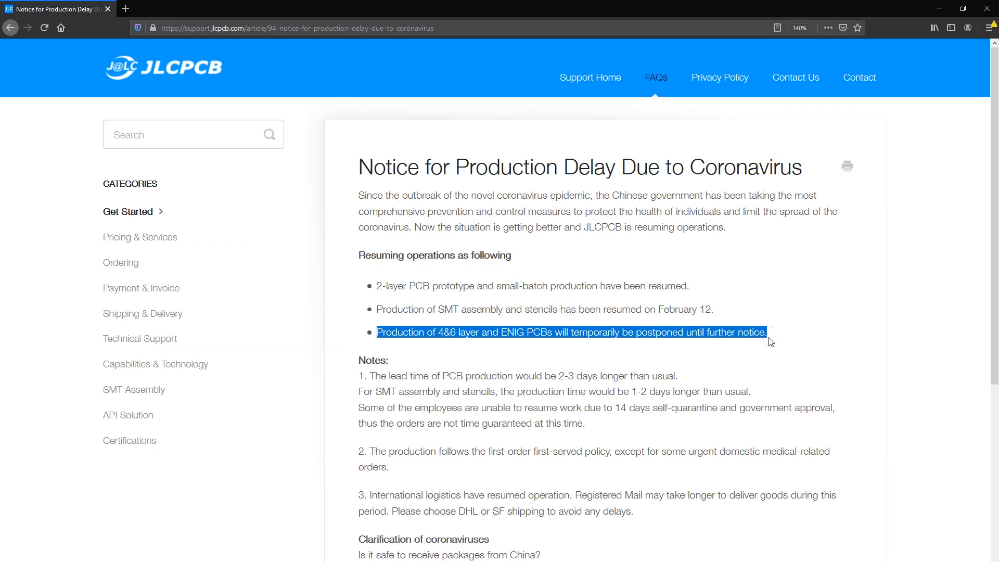
{"action": "mouse_move", "coordinate": [768, 343]}
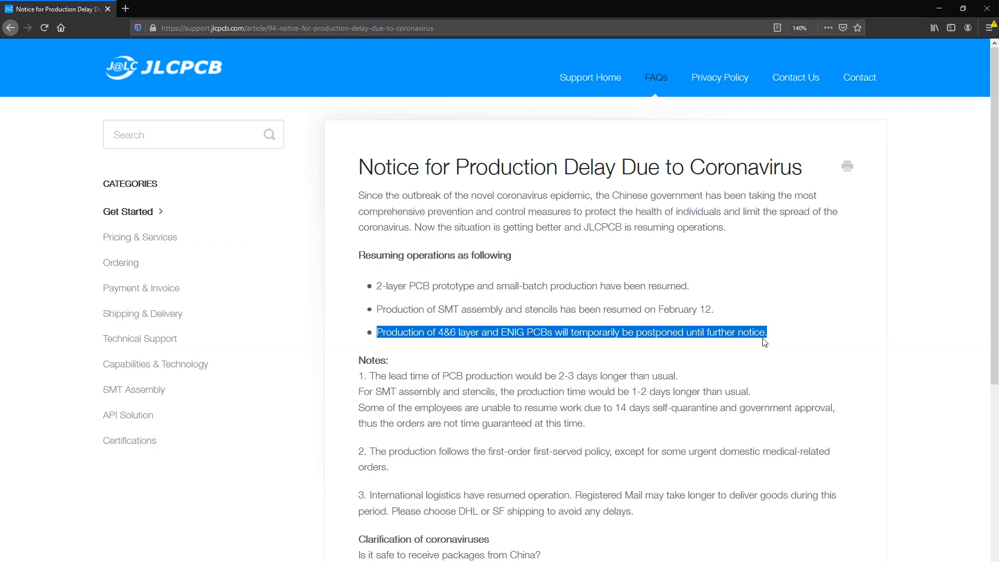
Scroll down to the numbered notes about urgent medical orders and Registered Mail
{"action": "scroll", "scroll_direction": "down", "scroll_amount": 3}
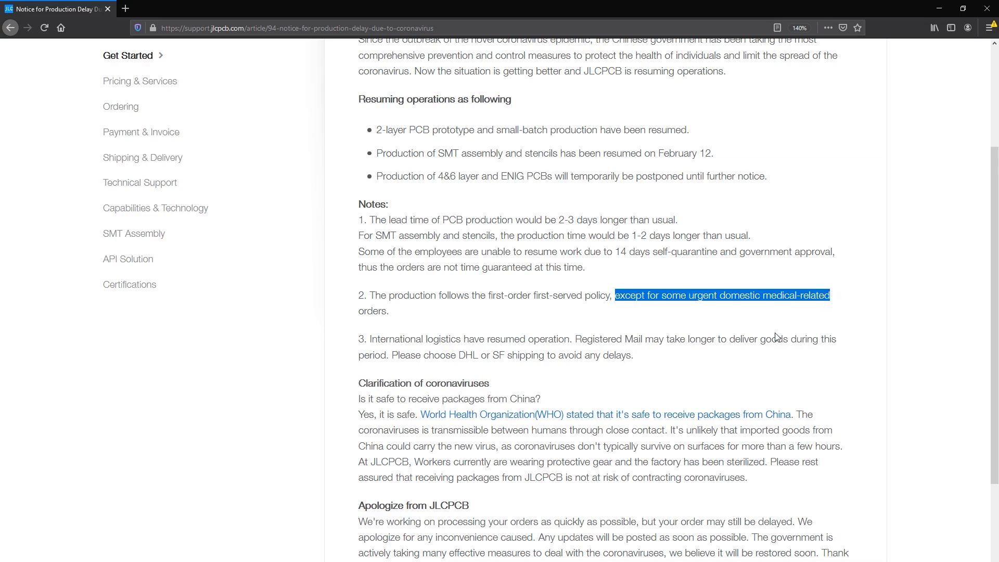
{"action": "mouse_move", "coordinate": [772, 336]}
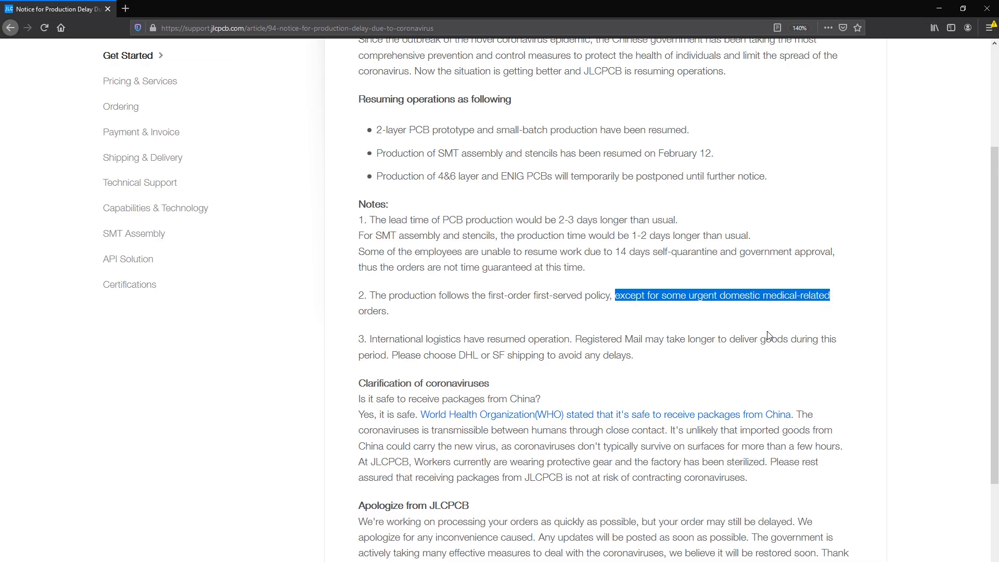
{"action": "mouse_move", "coordinate": [764, 336]}
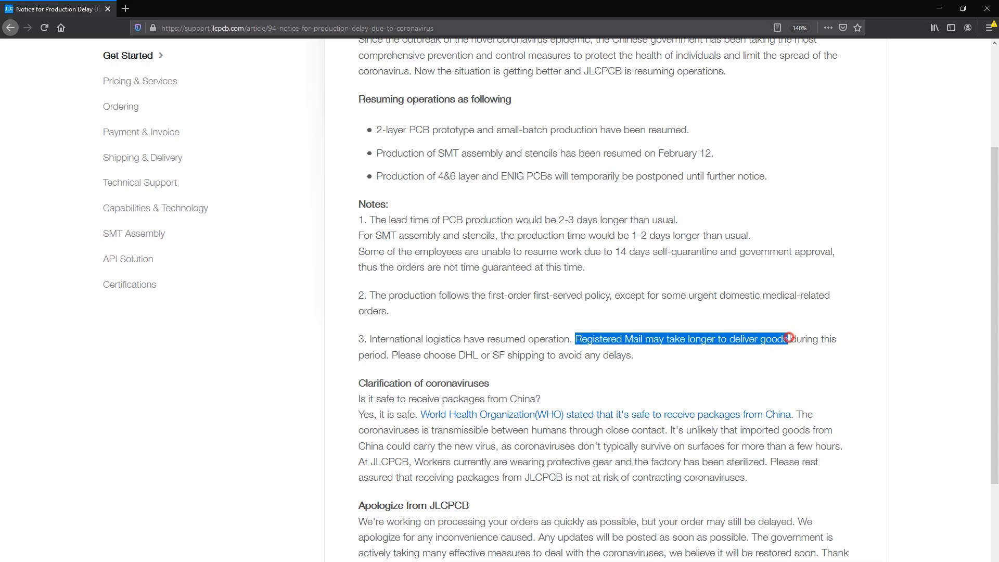
Scroll down to note 3 recommending DHL or SF shipping
{"action": "scroll", "scroll_direction": "down", "scroll_amount": 3}
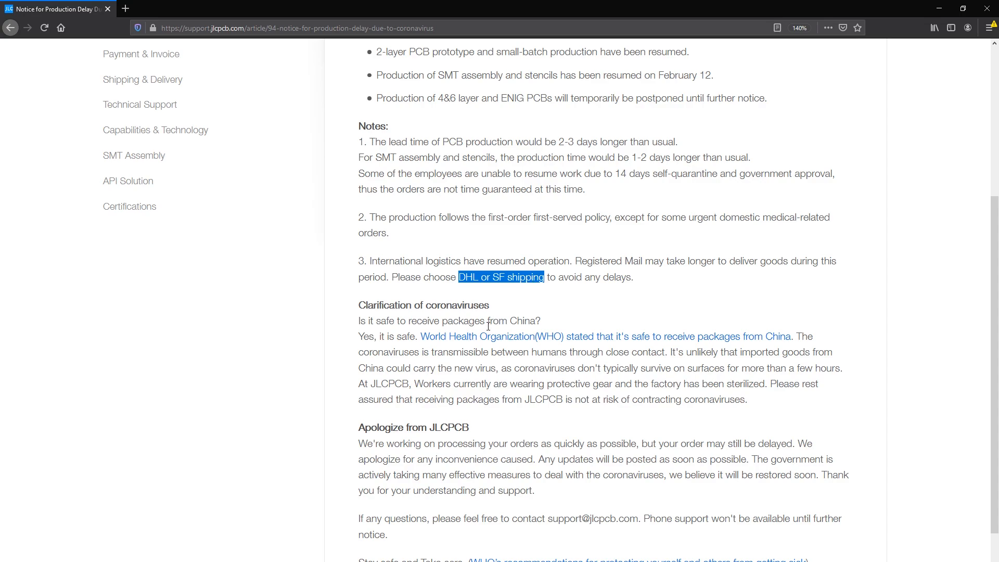
{"action": "mouse_move", "coordinate": [444, 318]}
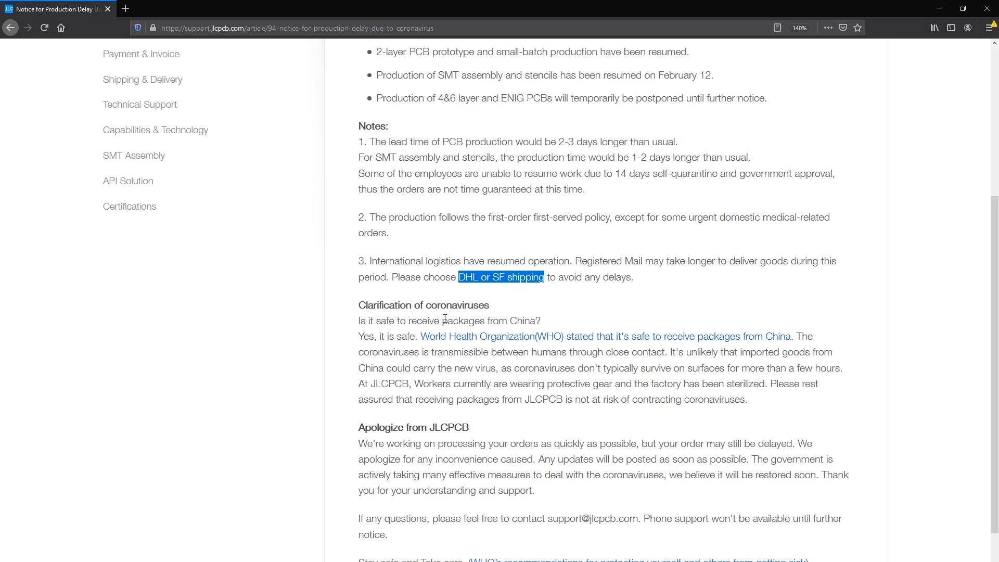
Highlight the line 'Is it safe to receive packages from China?'
{"action": "triple_click", "coordinate": [448, 320]}
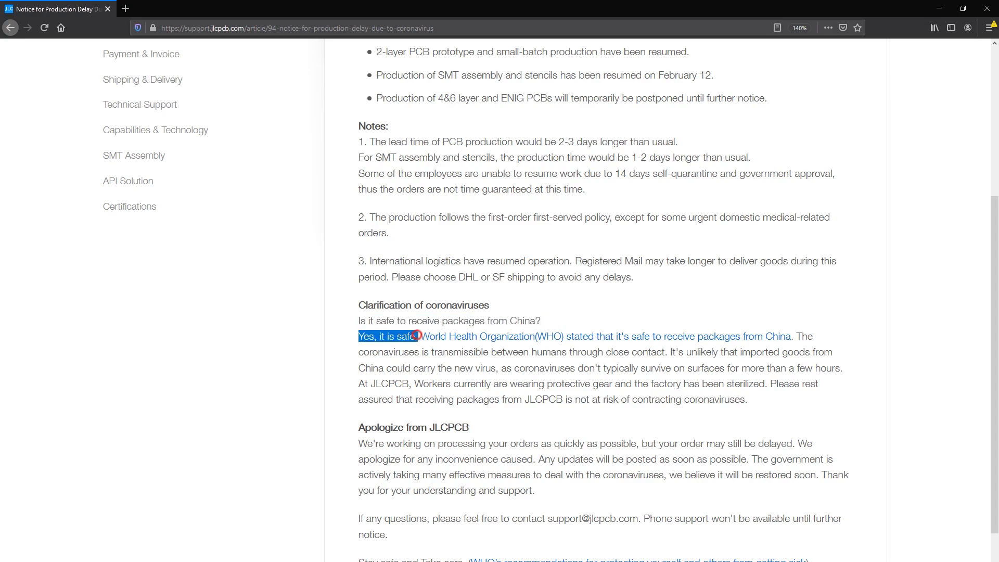
{"action": "mouse_move", "coordinate": [435, 354]}
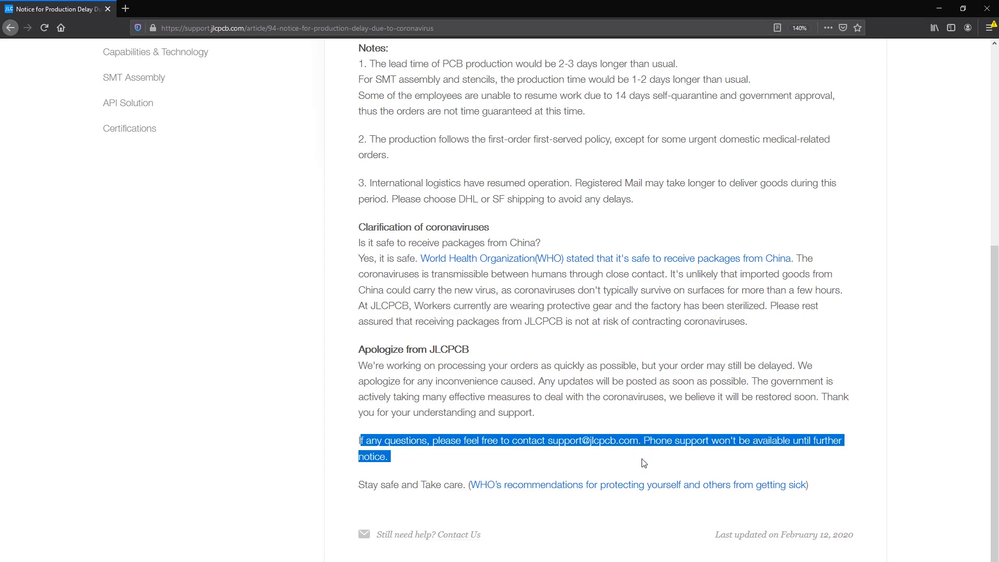
Deselect the highlighted closing note at the end of the article
{"action": "left_click", "coordinate": [675, 459]}
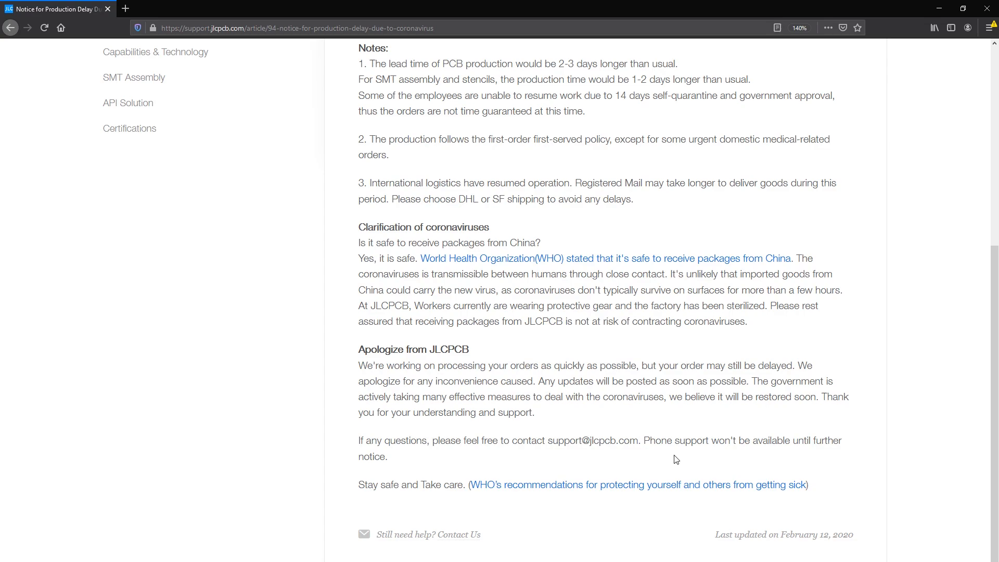